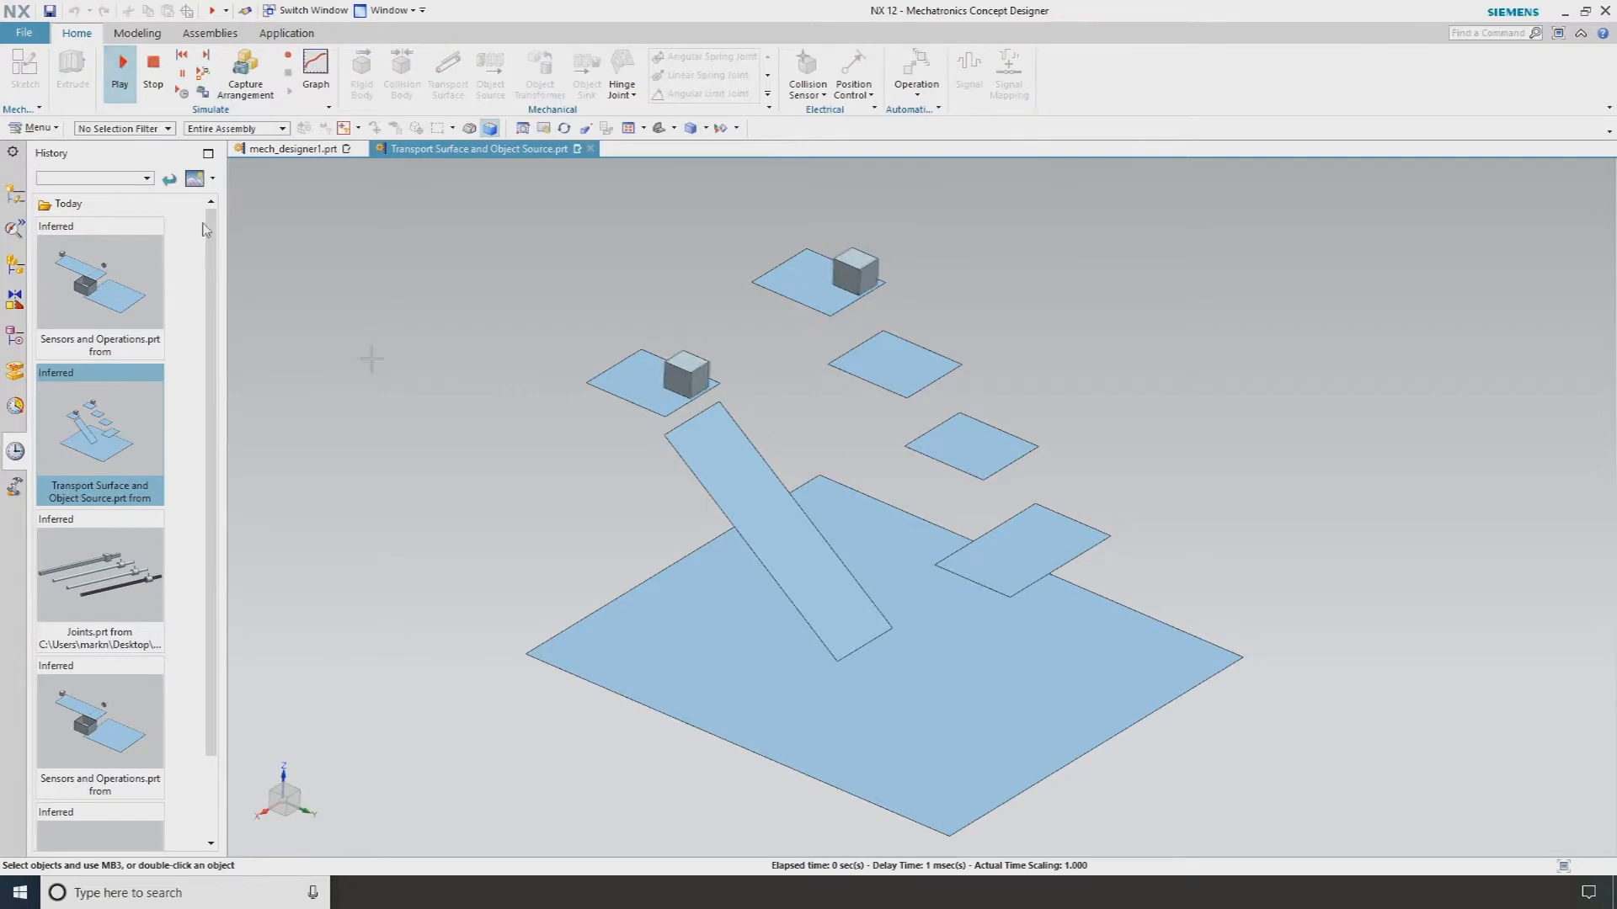
Step: Stop the running simulation so the cubes return to their starting positions
left_click(119, 63)
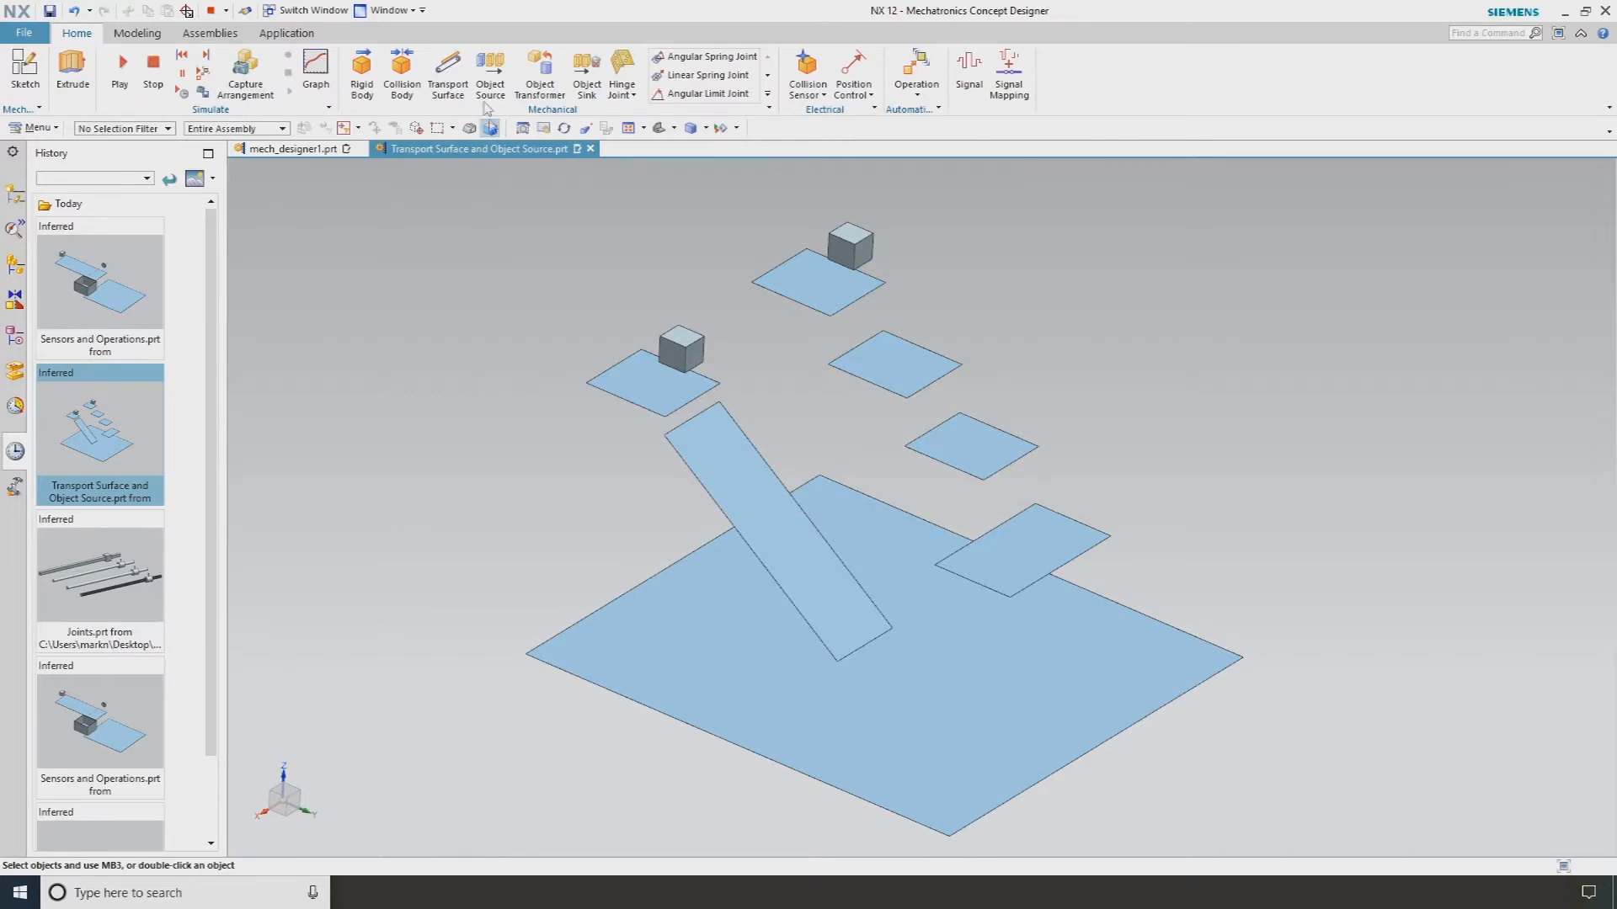
Step: Create an Object Source from the upper and lower cubes with a 2-second time-based trigger
left_click(490, 67)
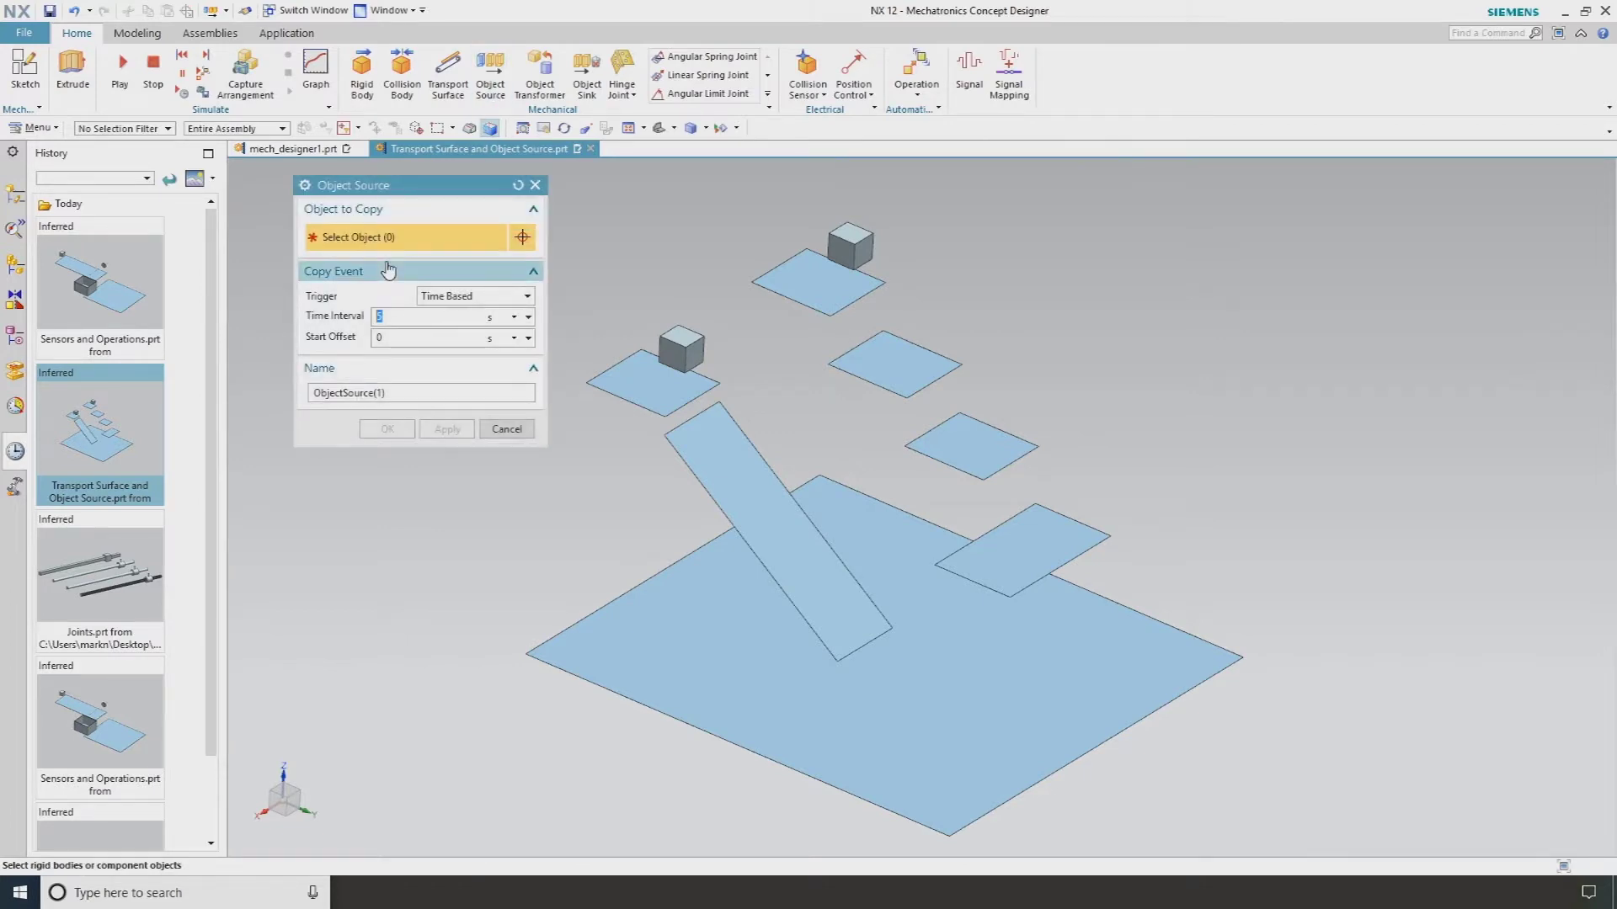
left_click(848, 244)
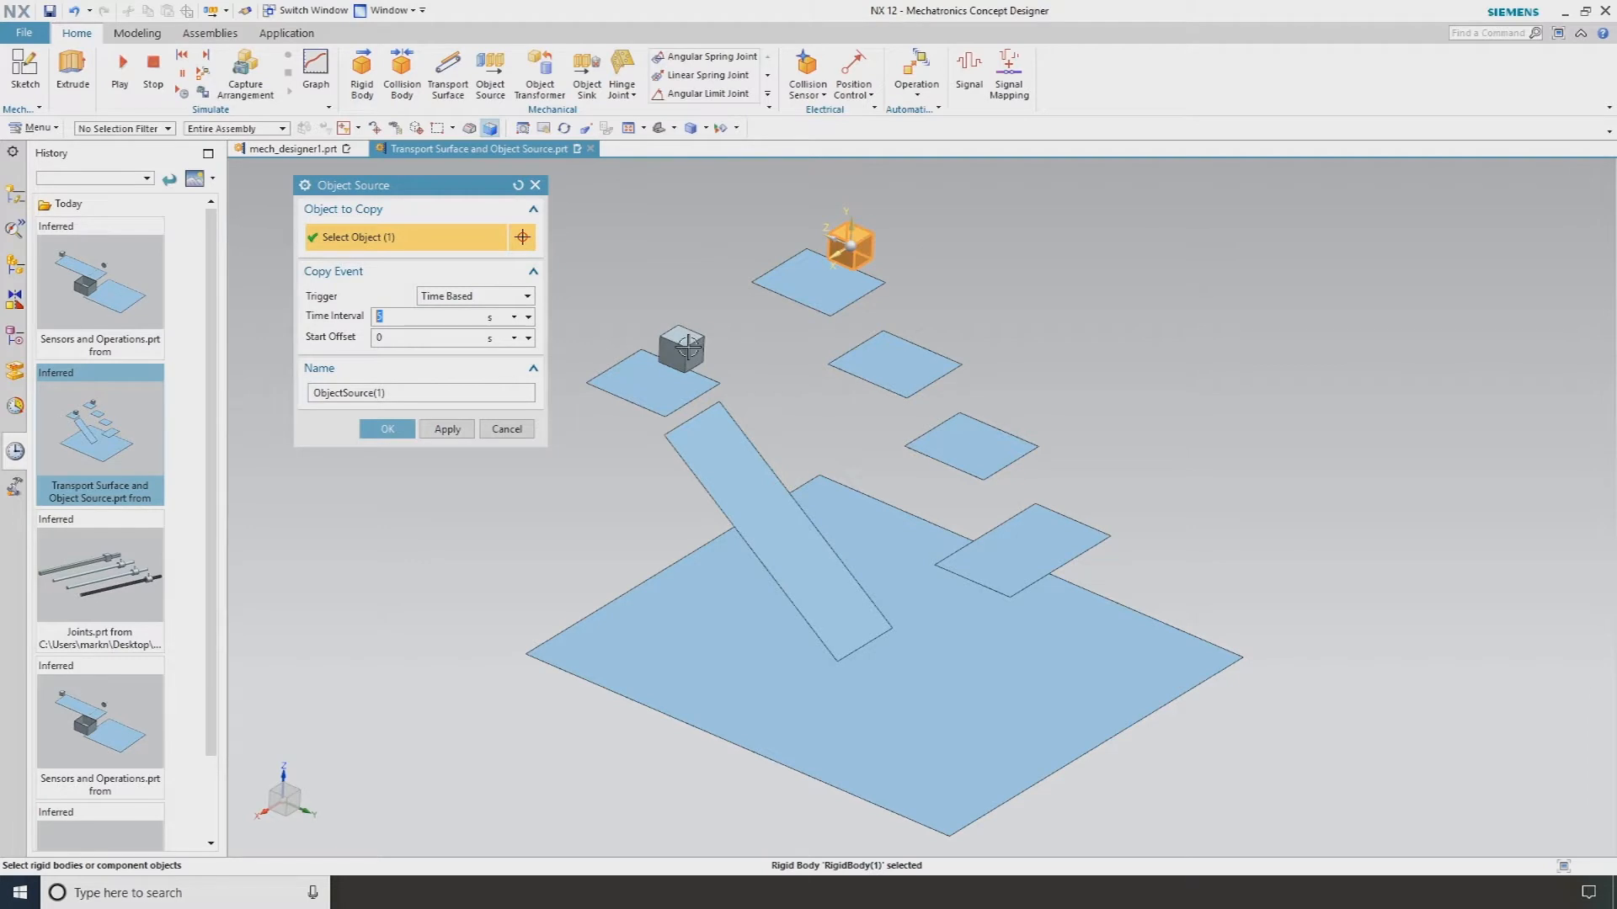
left_click(681, 350)
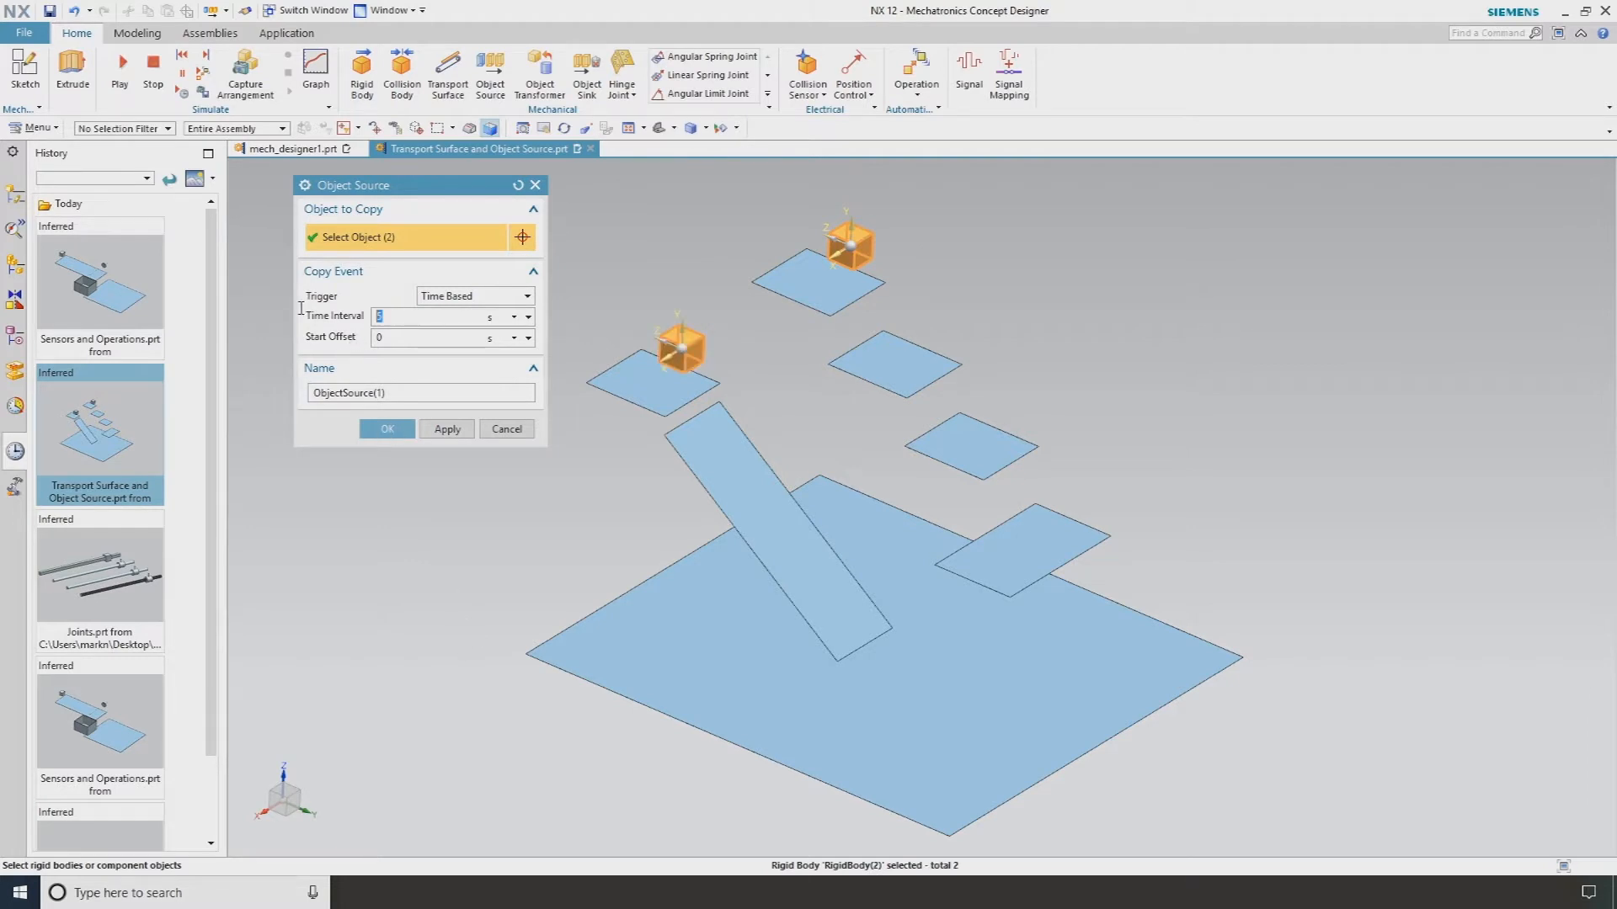
type("2")
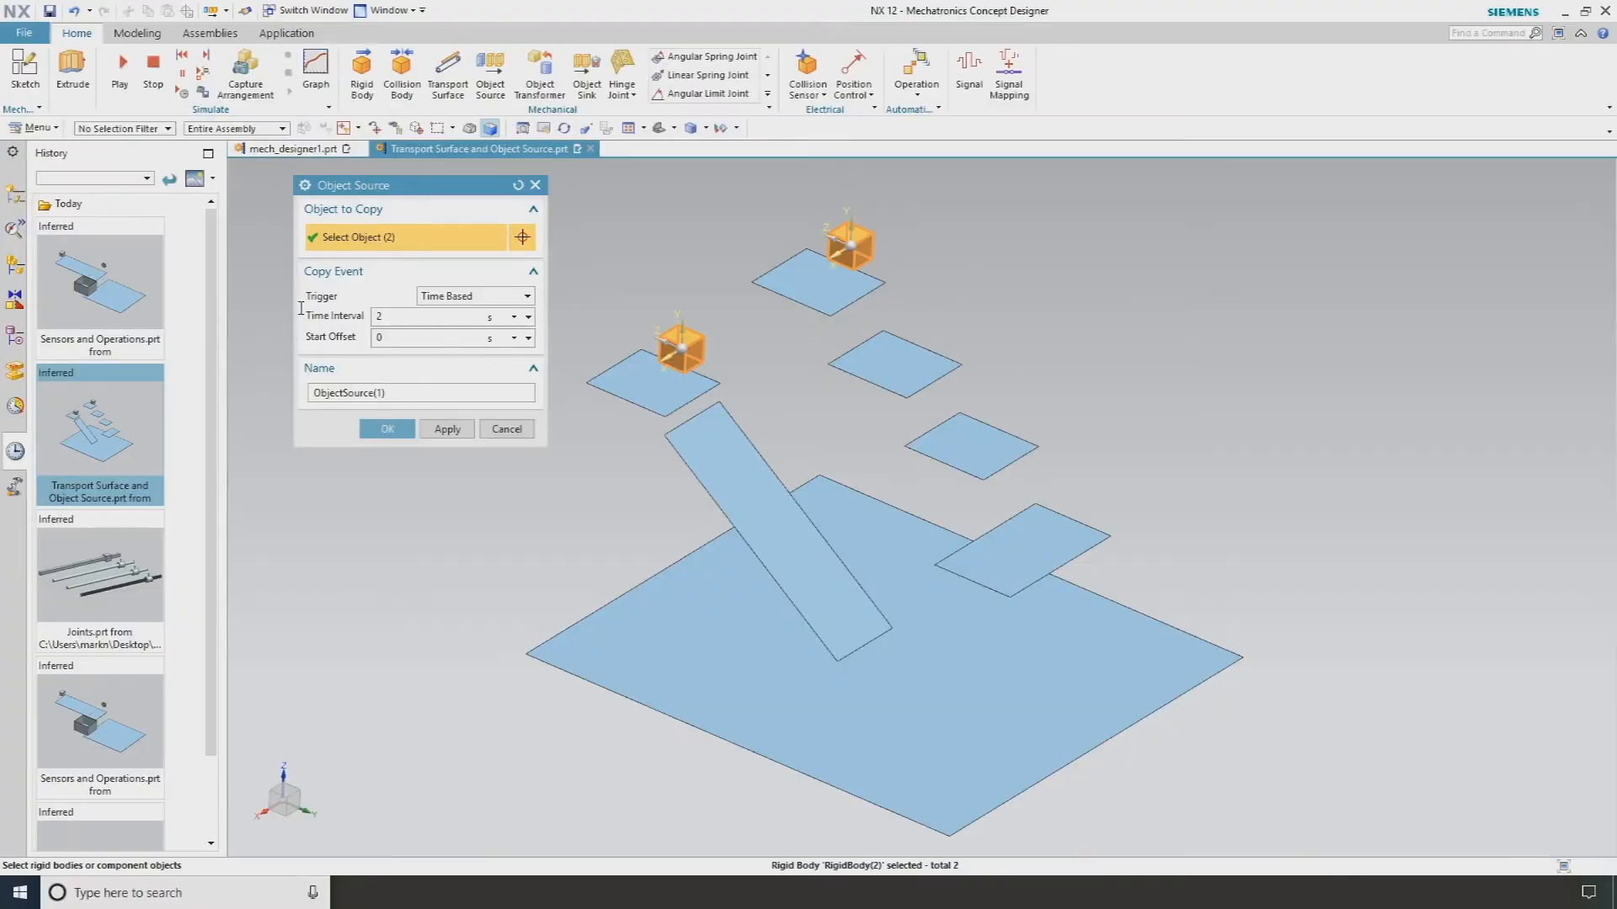